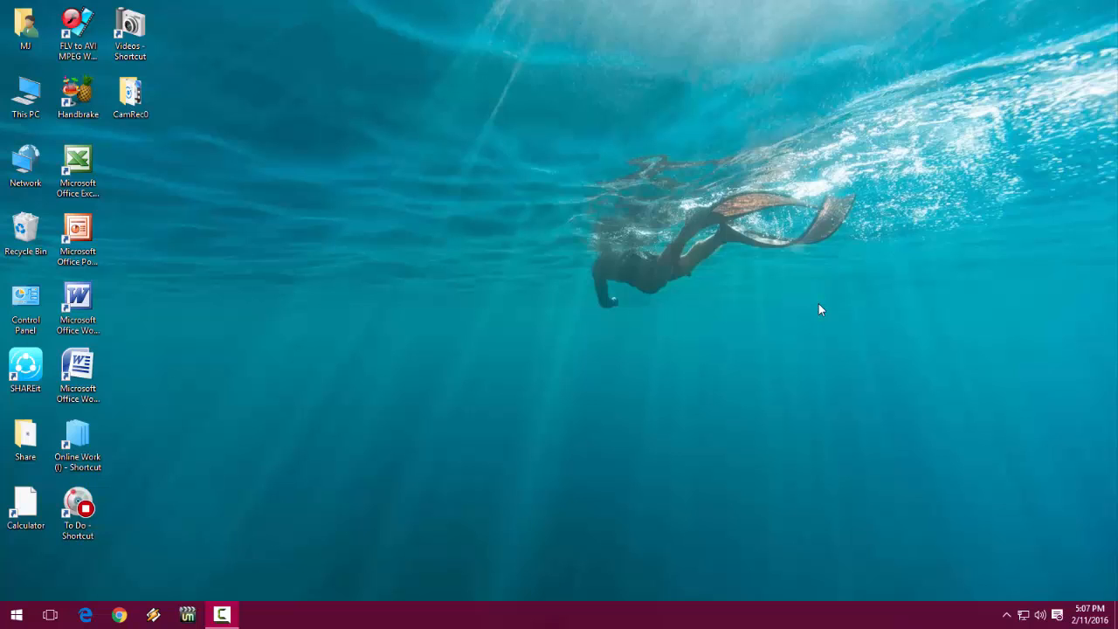
mouse_move(590, 225)
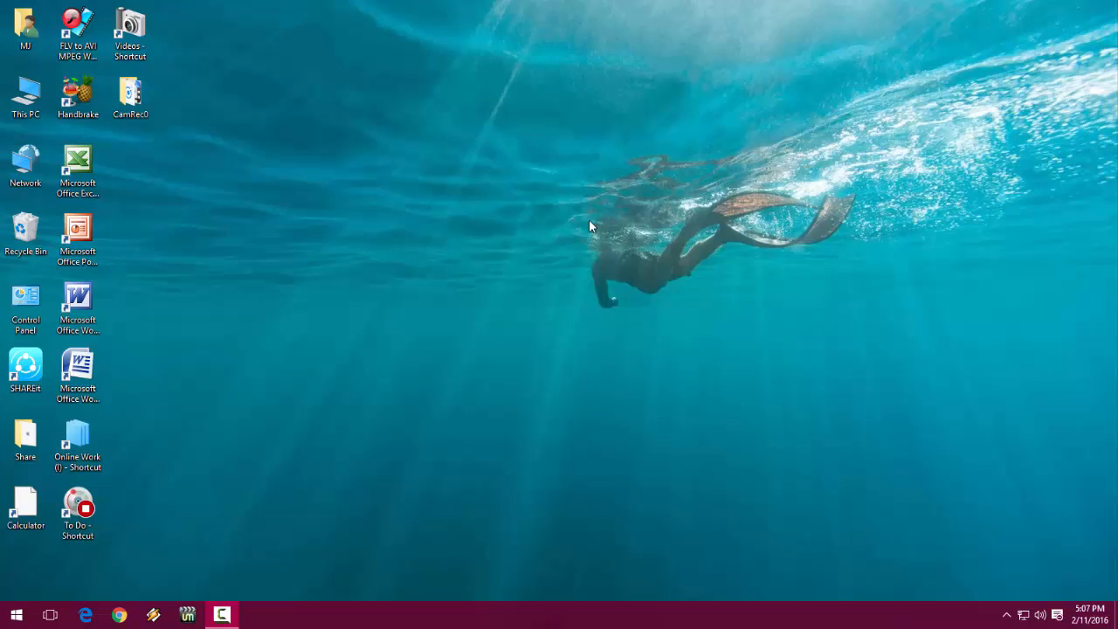
Launch Settings from Start, maximize it, and go to Update & security.
click(15, 614)
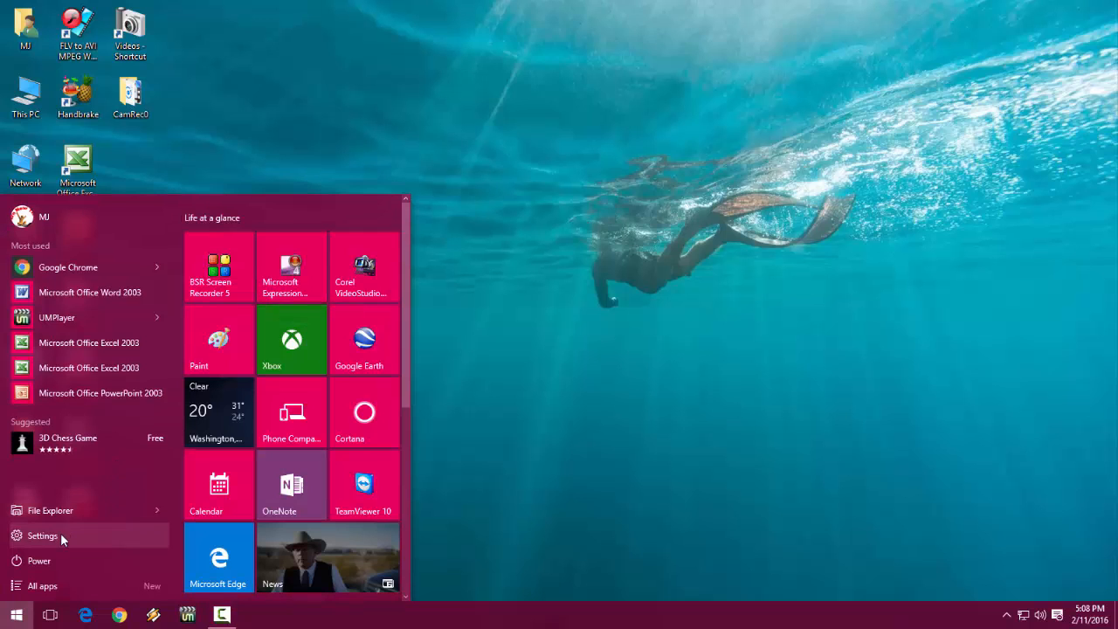
click(42, 535)
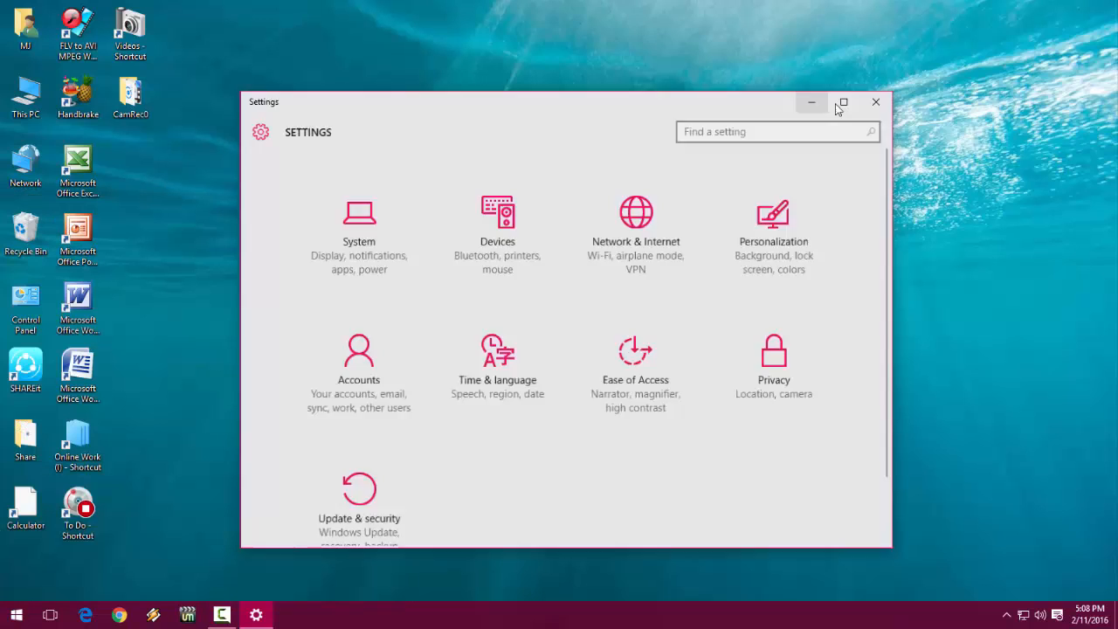
click(843, 103)
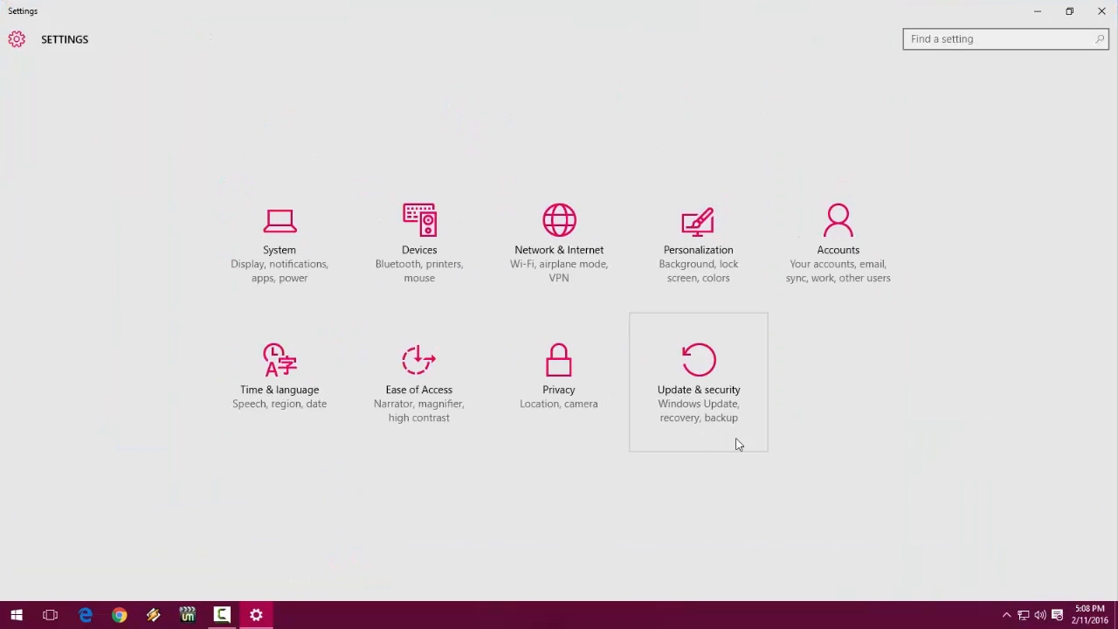
mouse_move(692, 374)
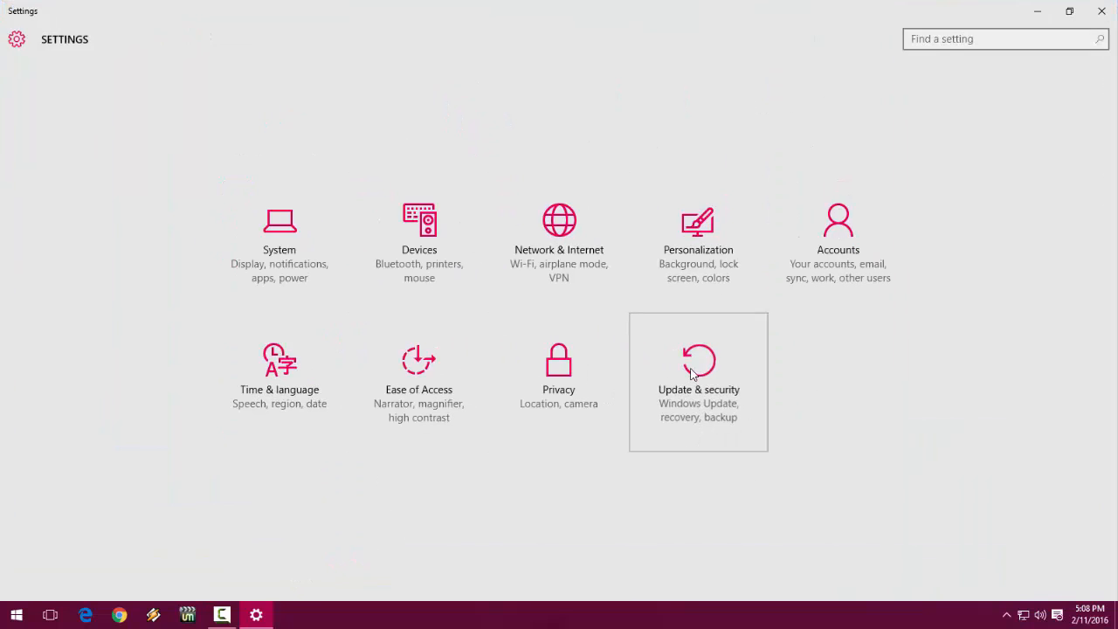
click(698, 376)
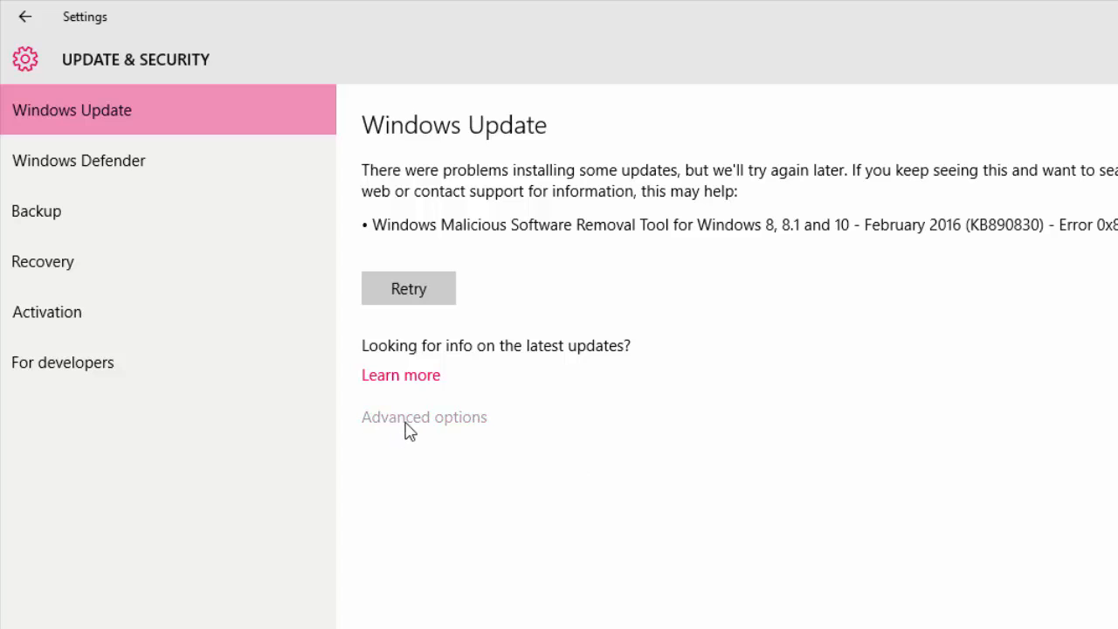
Show the update history through Advanced options and scroll the list of results.
click(424, 417)
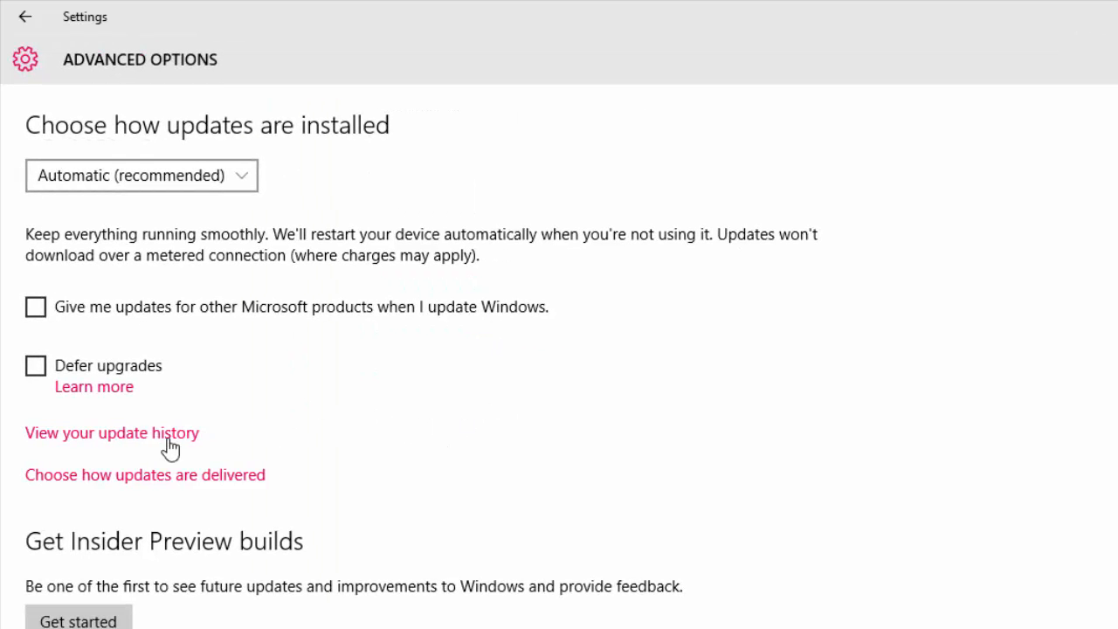
mouse_move(97, 448)
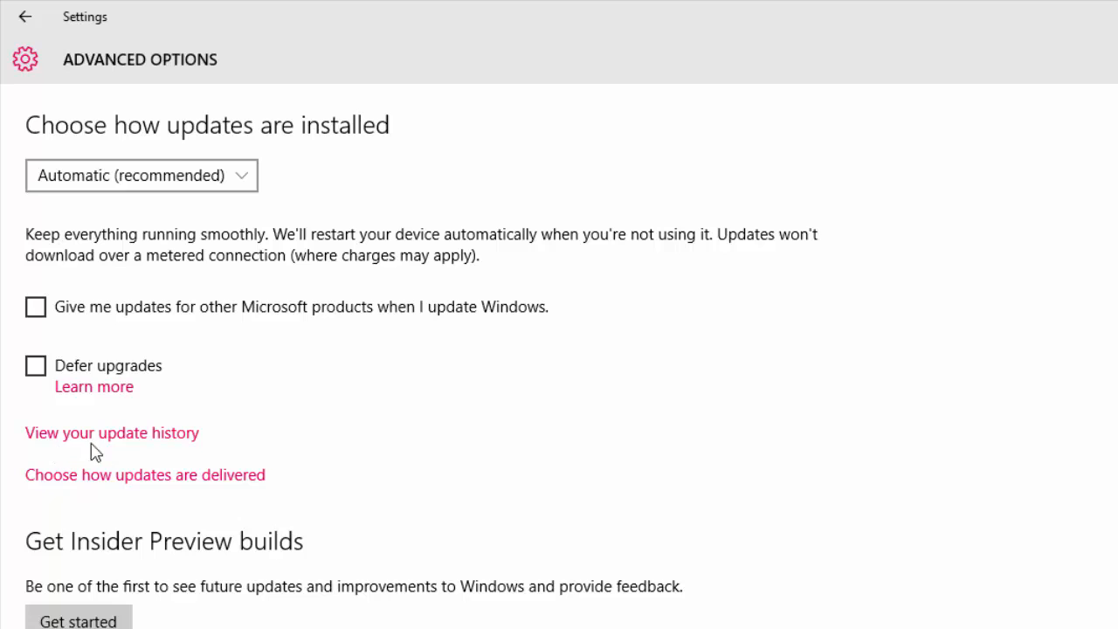
click(112, 433)
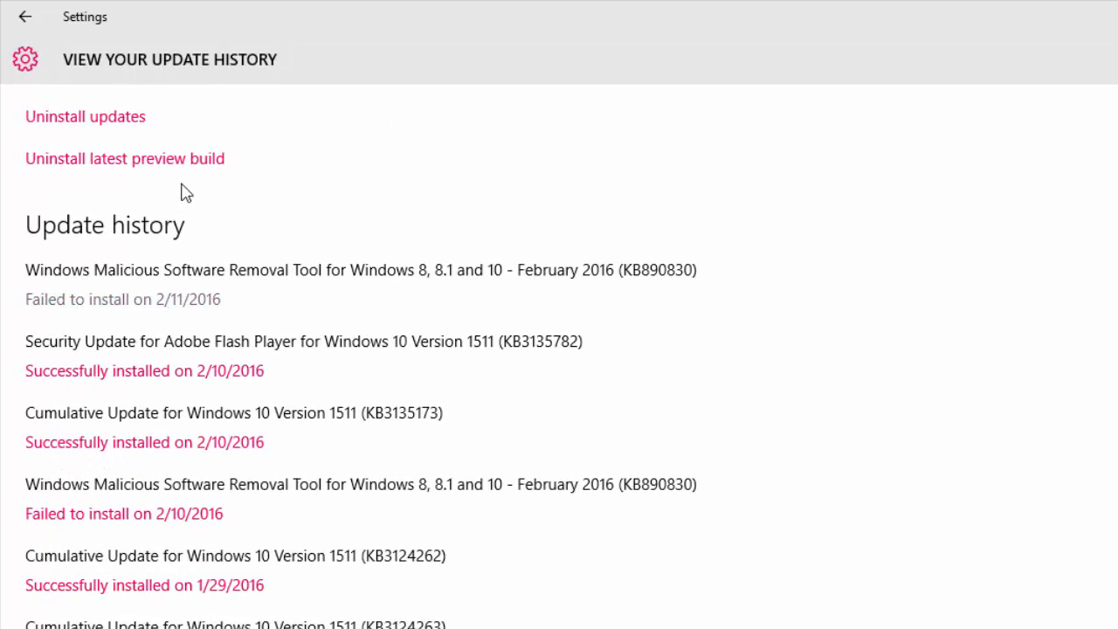
scroll(down, 3)
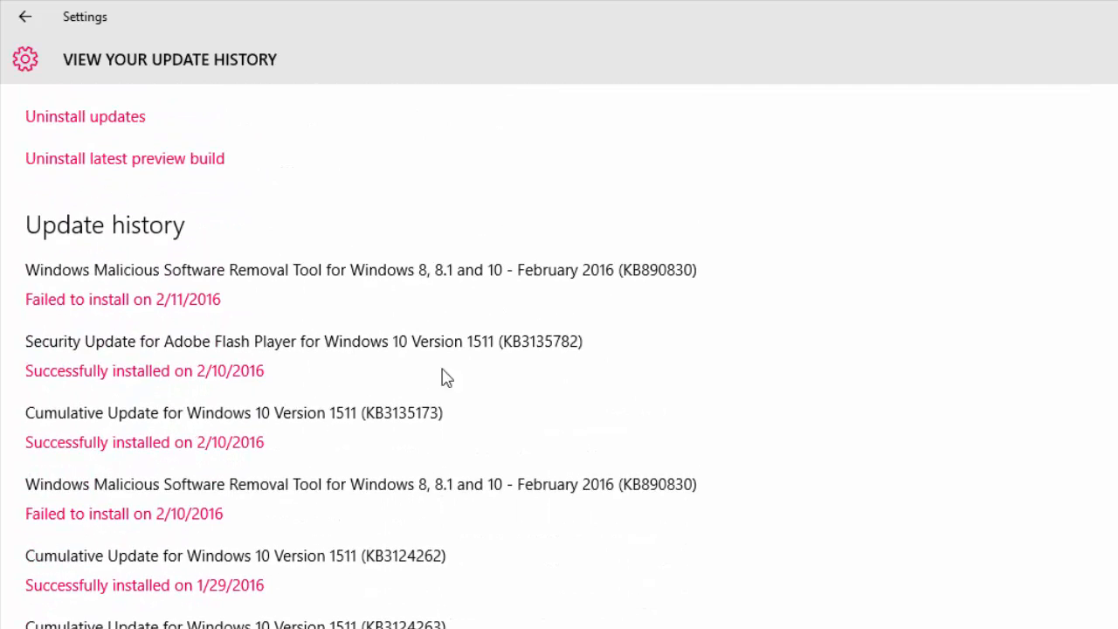
mouse_move(71, 138)
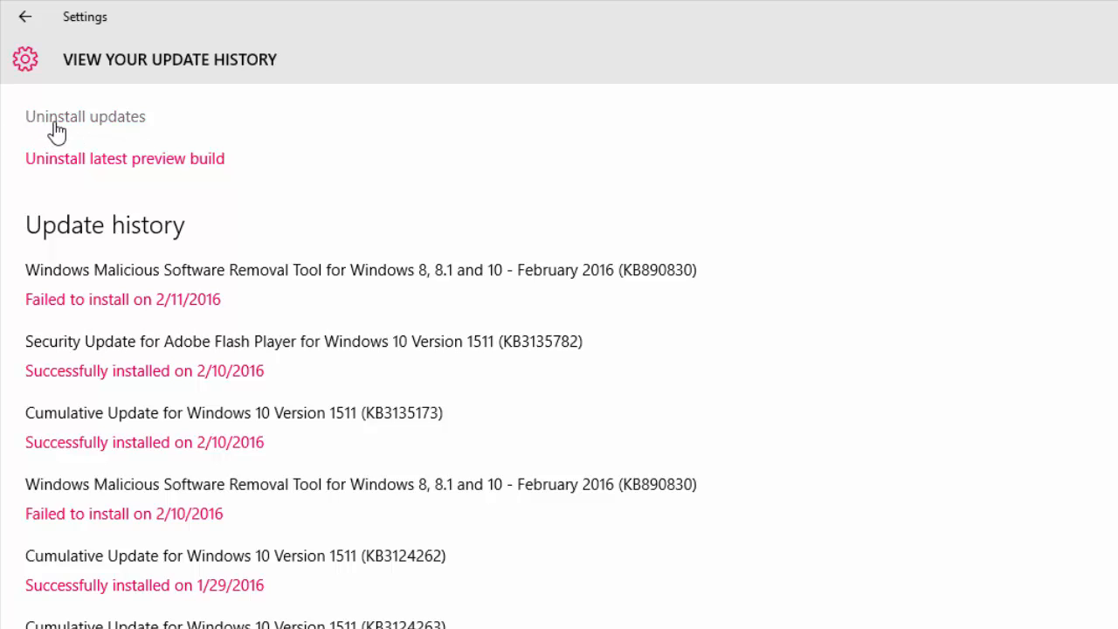
Open Uninstall updates and select Security Update for Microsoft Windows (KB3135173).
click(85, 116)
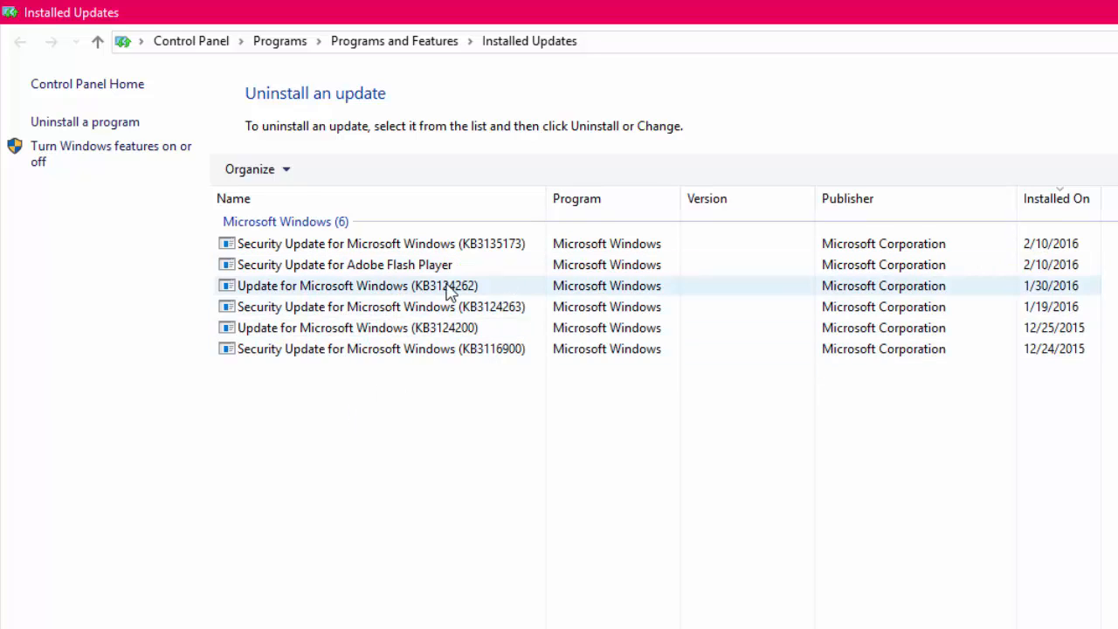
click(380, 244)
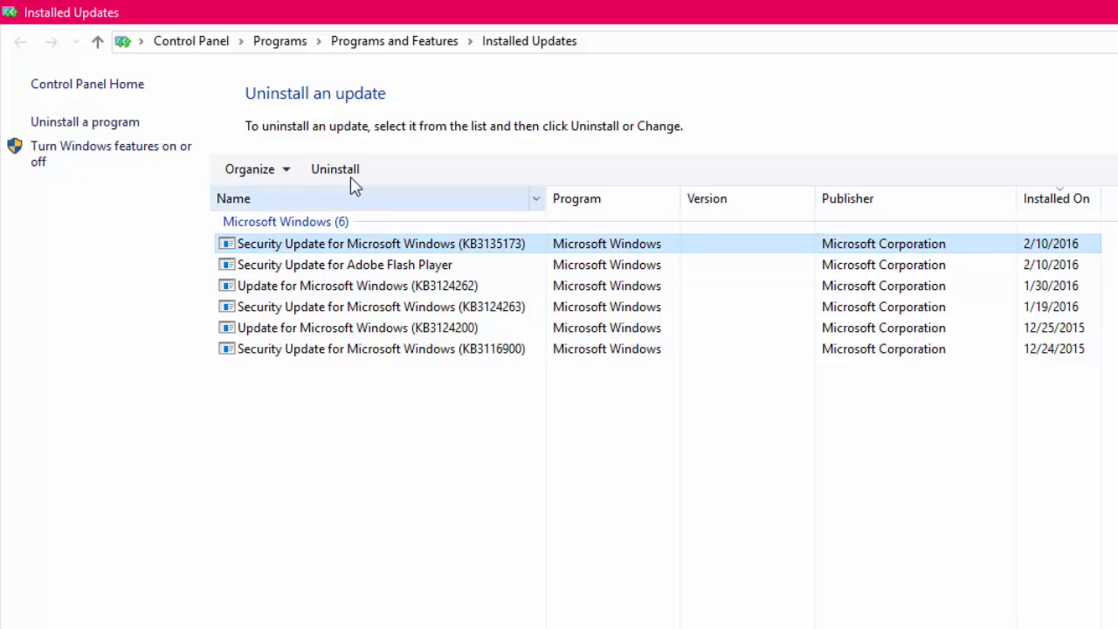
mouse_move(336, 178)
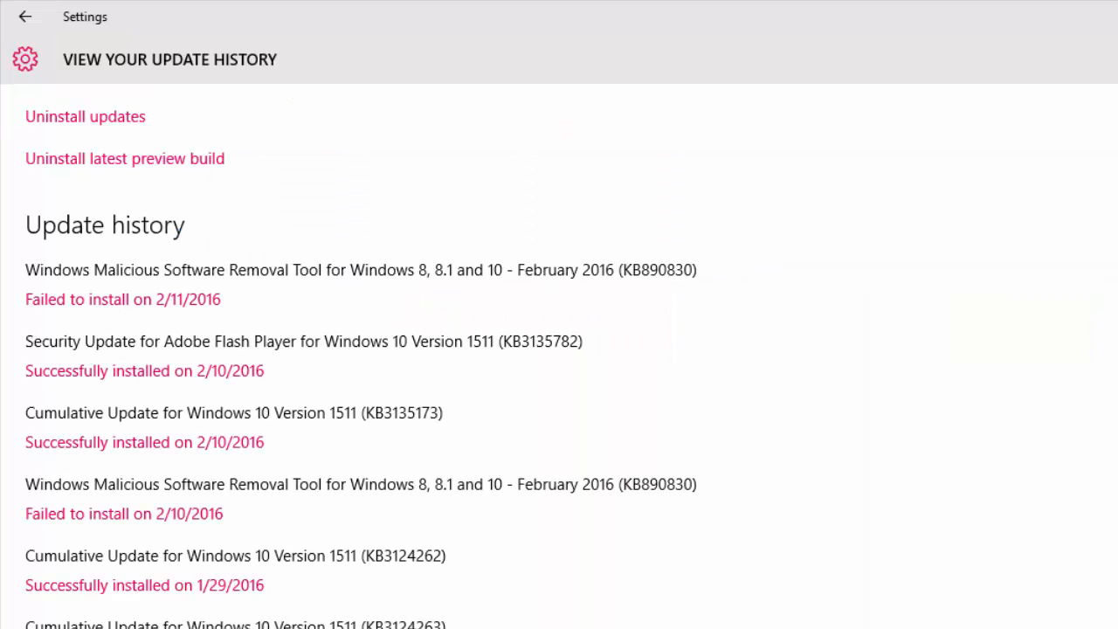
Scroll update history, reopen Uninstall updates, then close the Settings window.
scroll(down, 3)
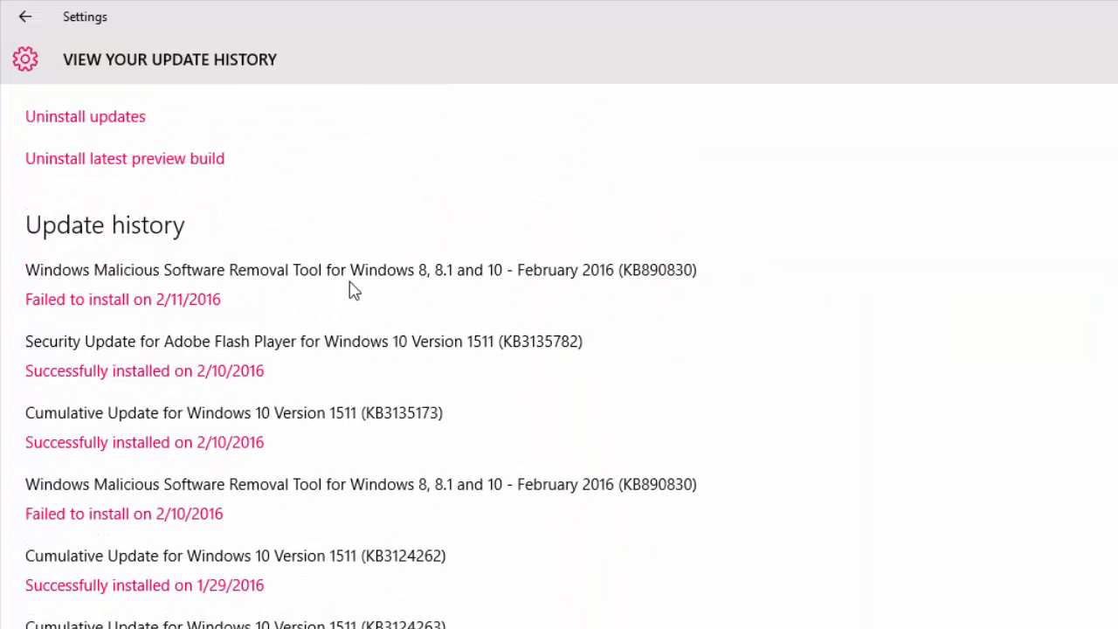
mouse_move(291, 238)
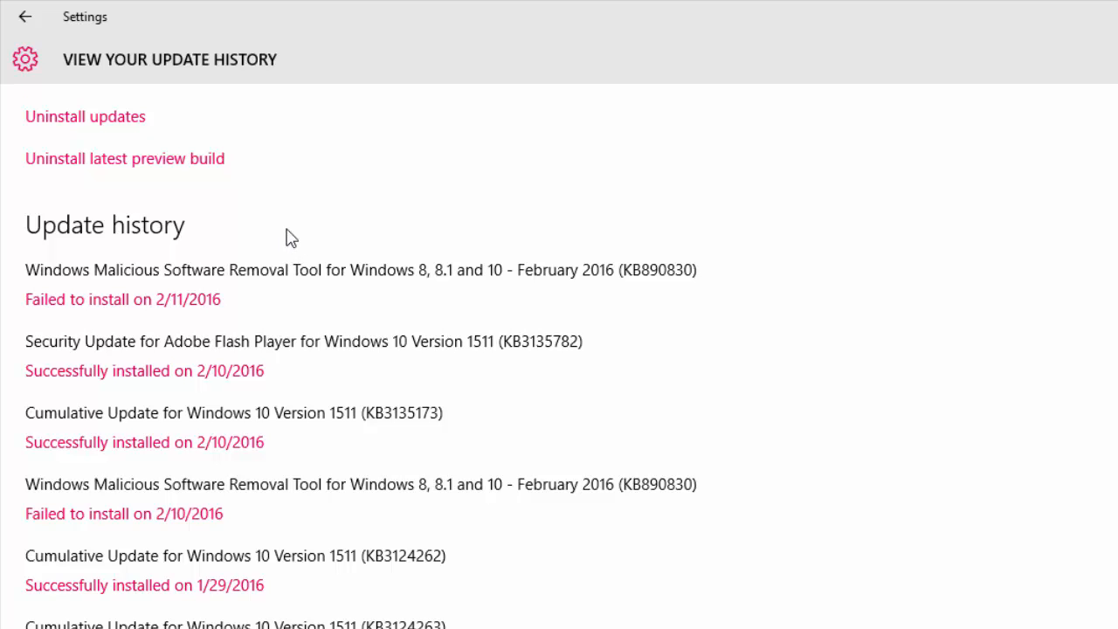
click(84, 116)
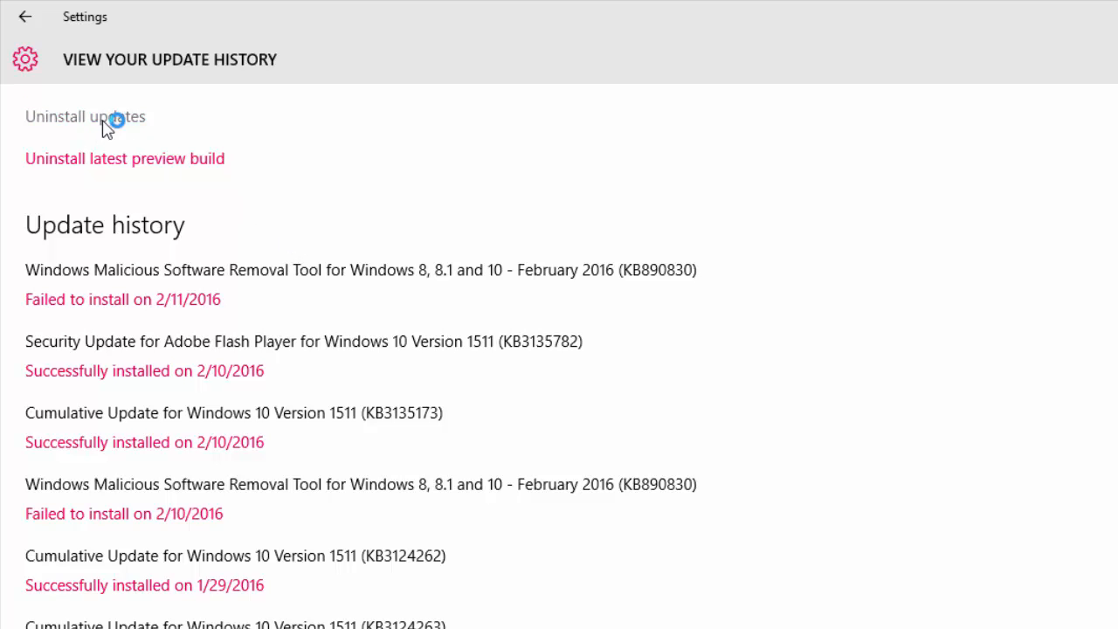
click(85, 116)
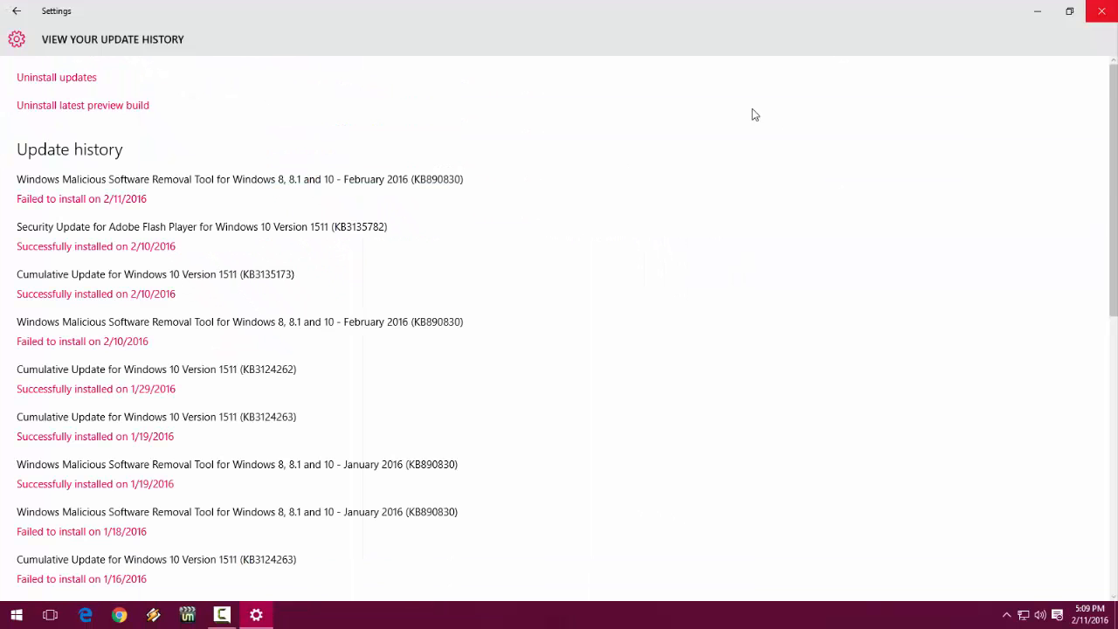
click(1102, 10)
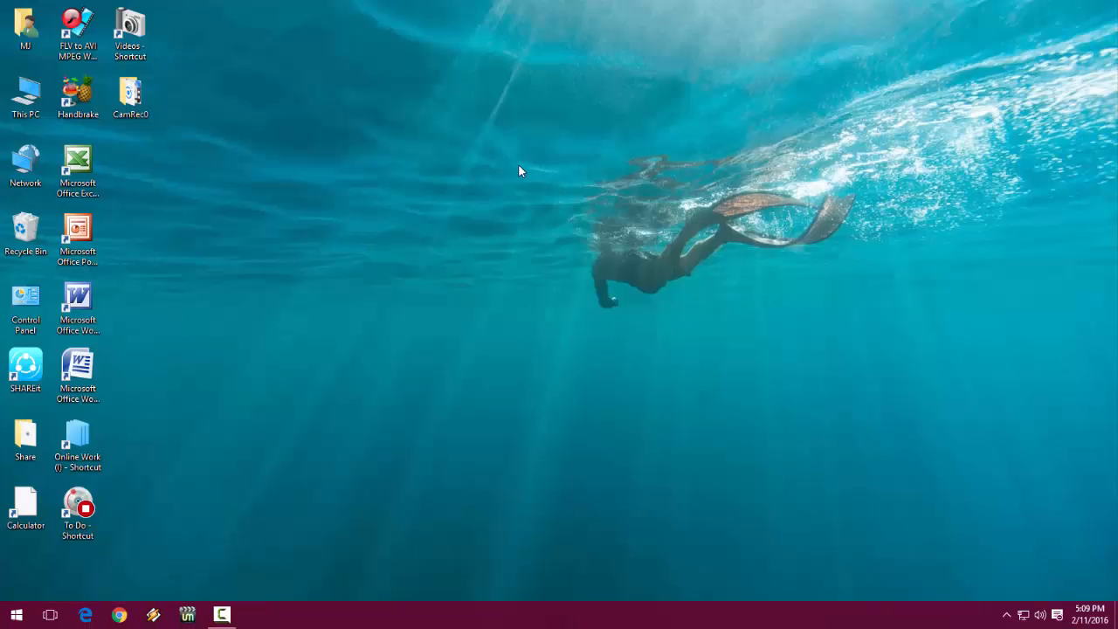